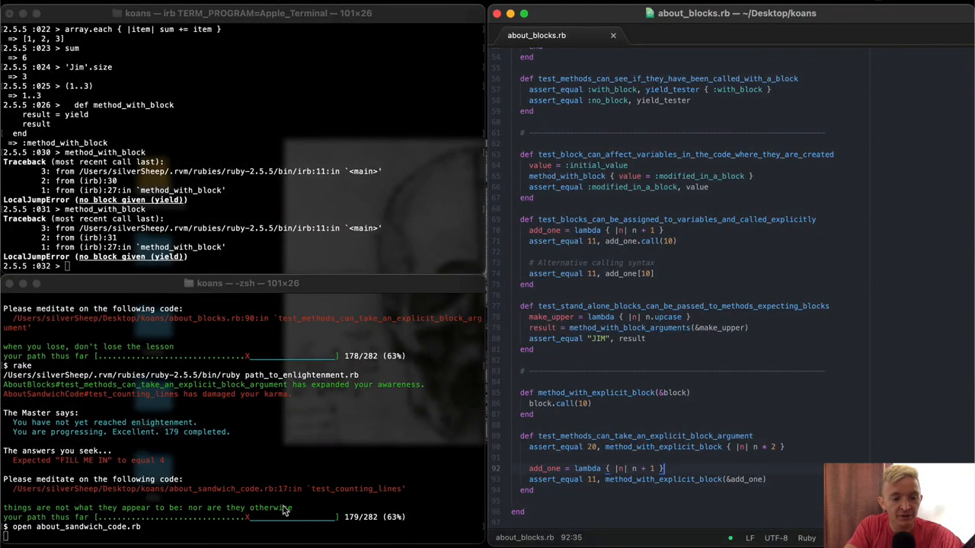
- Open about_sandwich_code.rb and trace count_lines' counting loop and returned count
{"action": "left_click", "coordinate": [676, 35]}
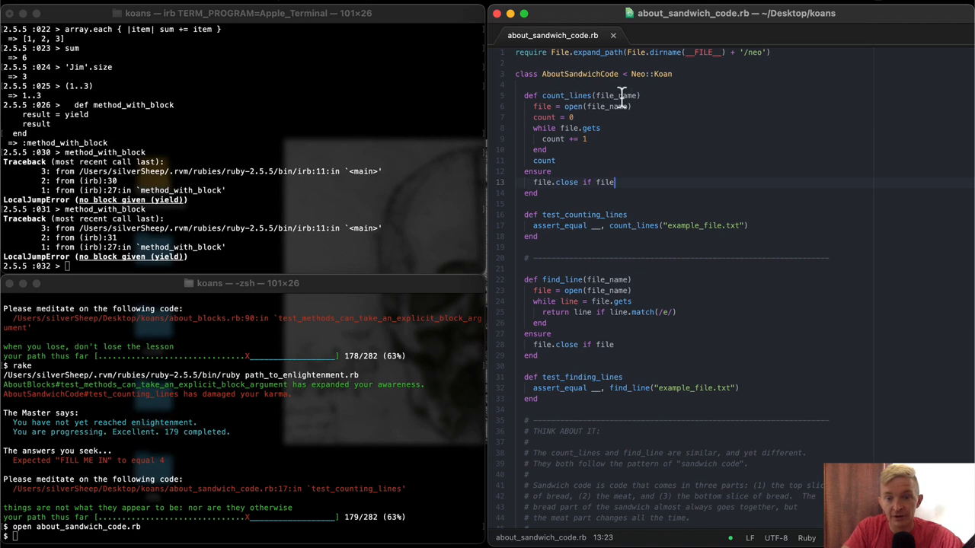
{"action": "mouse_move", "coordinate": [602, 206]}
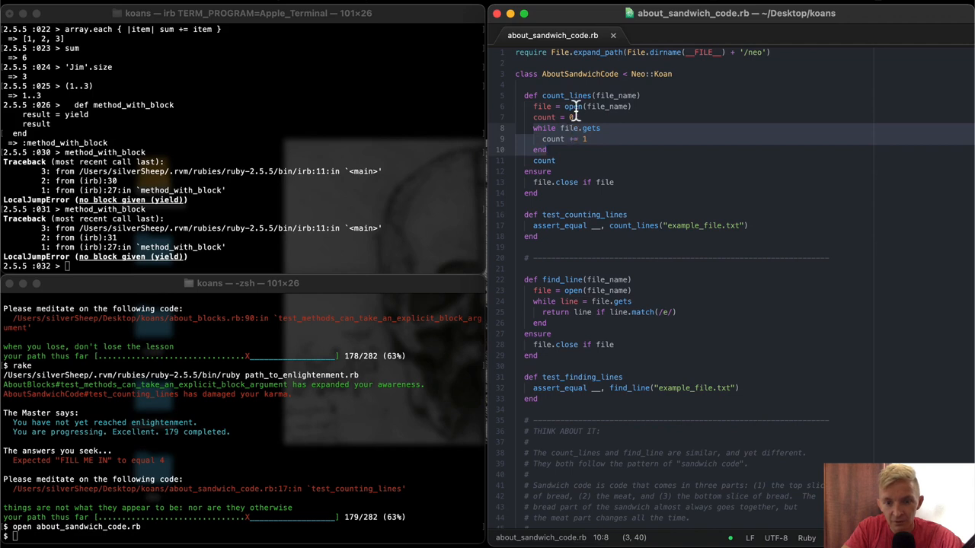
{"action": "left_click", "coordinate": [594, 128]}
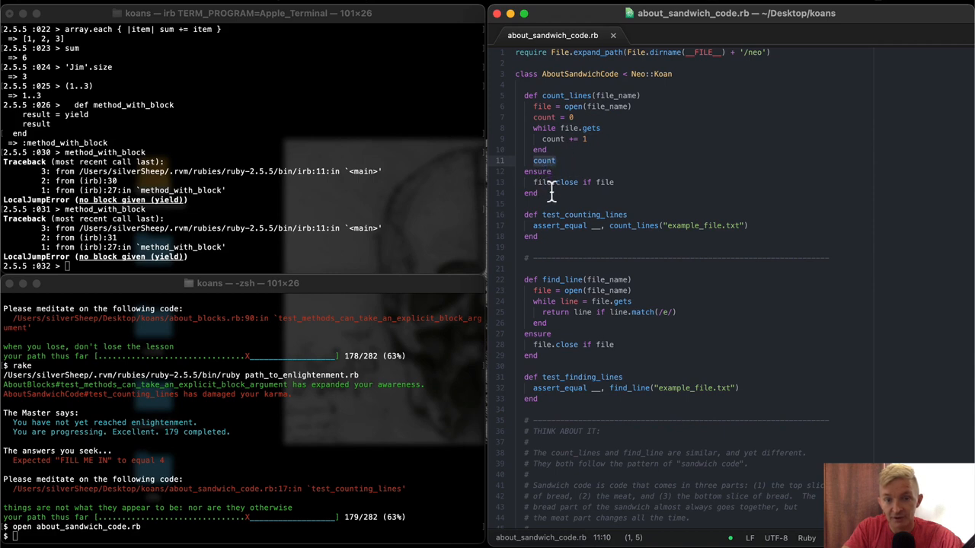
{"action": "left_click", "coordinate": [635, 182]}
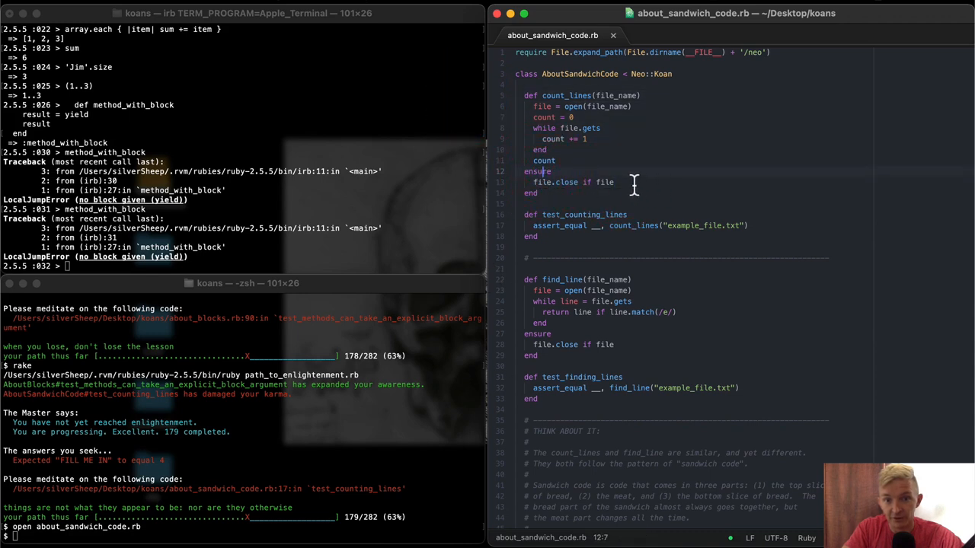
{"action": "scroll", "scroll_direction": "down", "scroll_amount": 3}
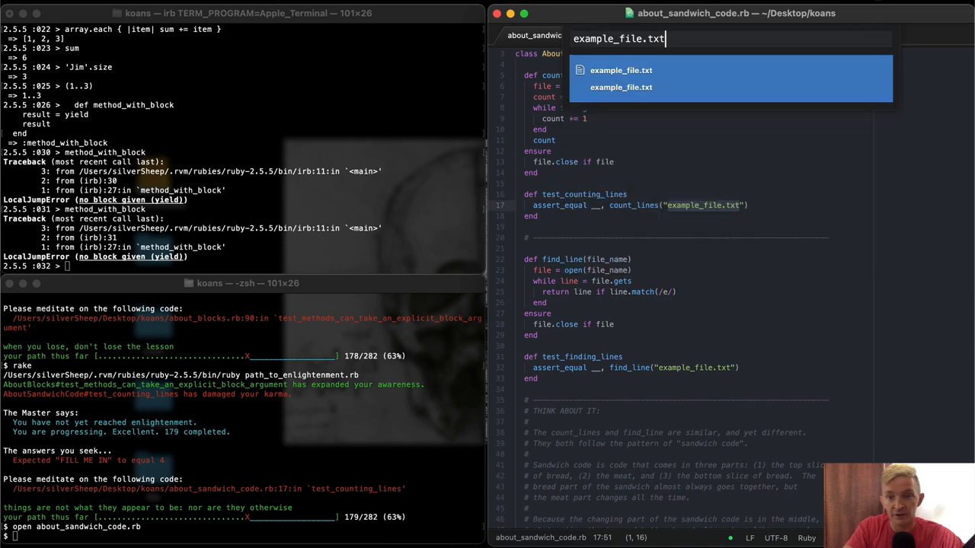
- View example_file.txt's four lines (this, is, a, test), then return to the koan file
{"action": "left_click", "coordinate": [621, 70]}
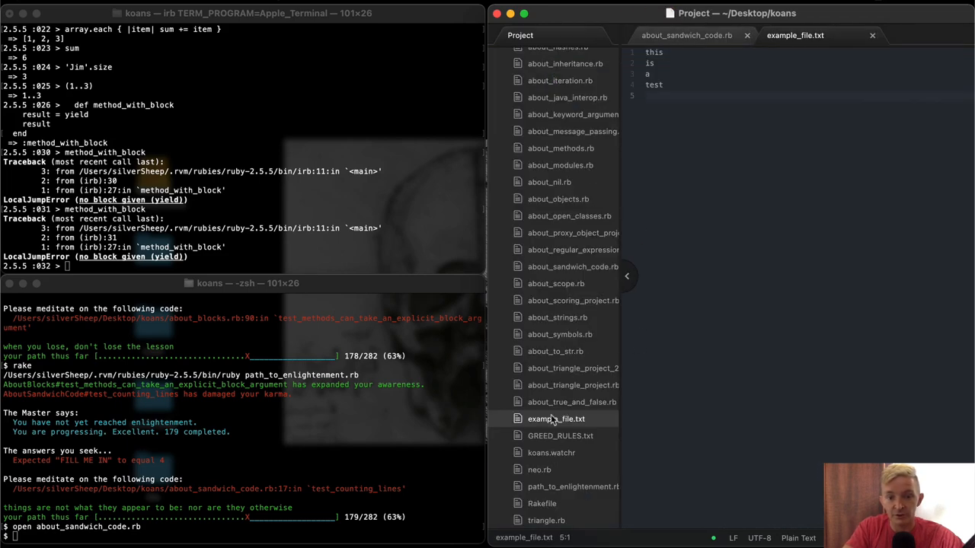
{"action": "scroll", "scroll_direction": "down", "scroll_amount": 3}
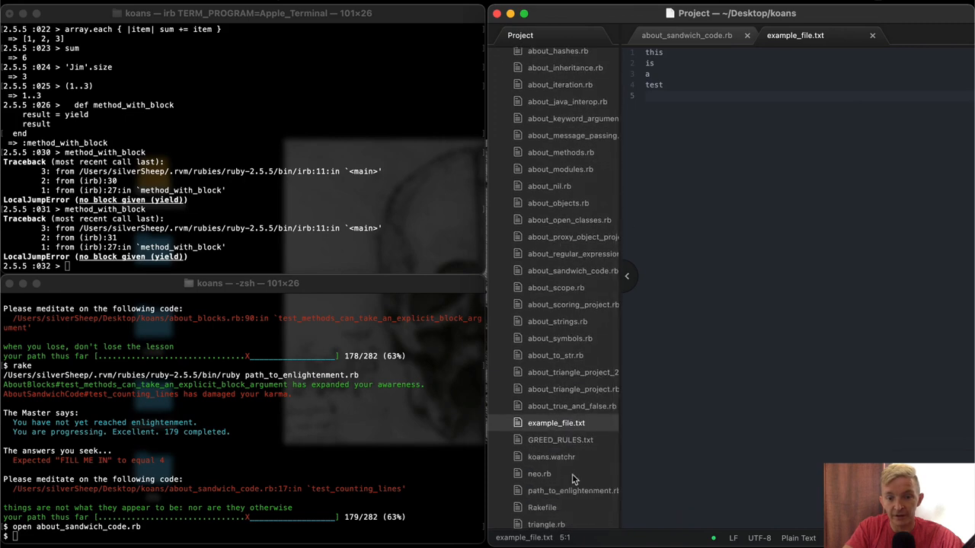
{"action": "mouse_move", "coordinate": [556, 409]}
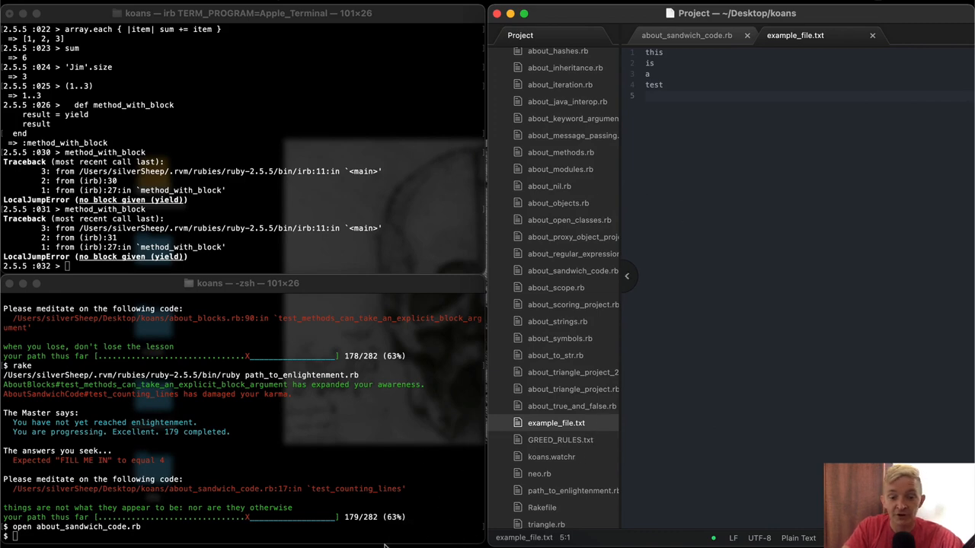
{"action": "left_click", "coordinate": [627, 275]}
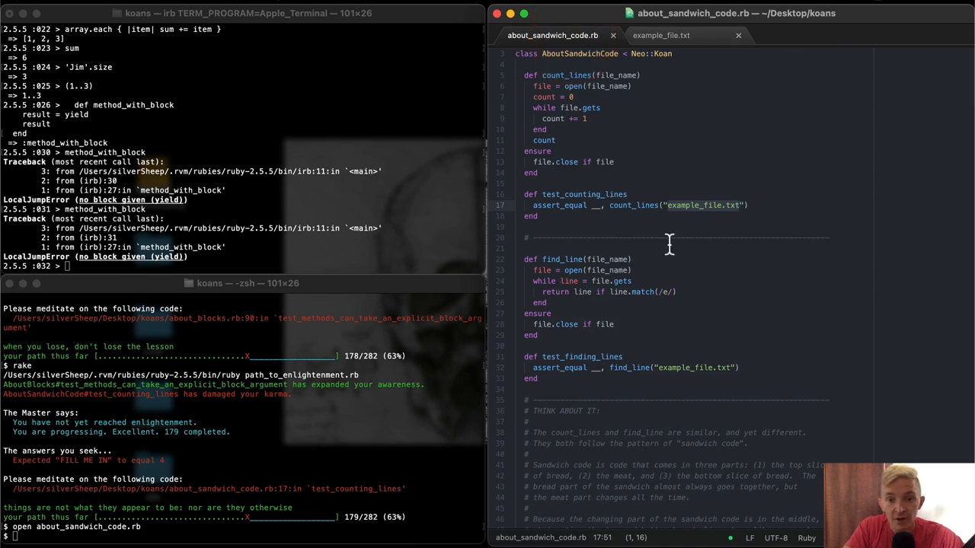
{"action": "left_click", "coordinate": [659, 35]}
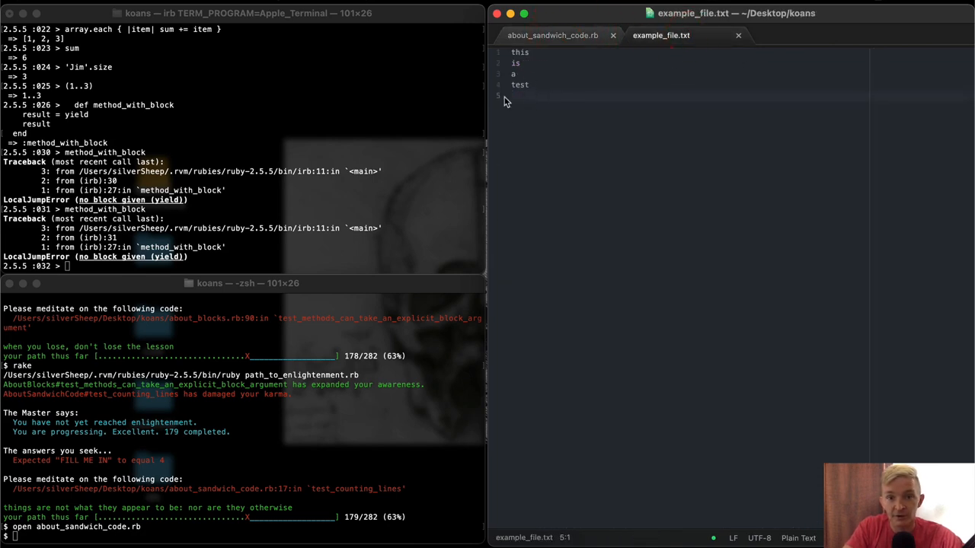
{"action": "left_click", "coordinate": [552, 35]}
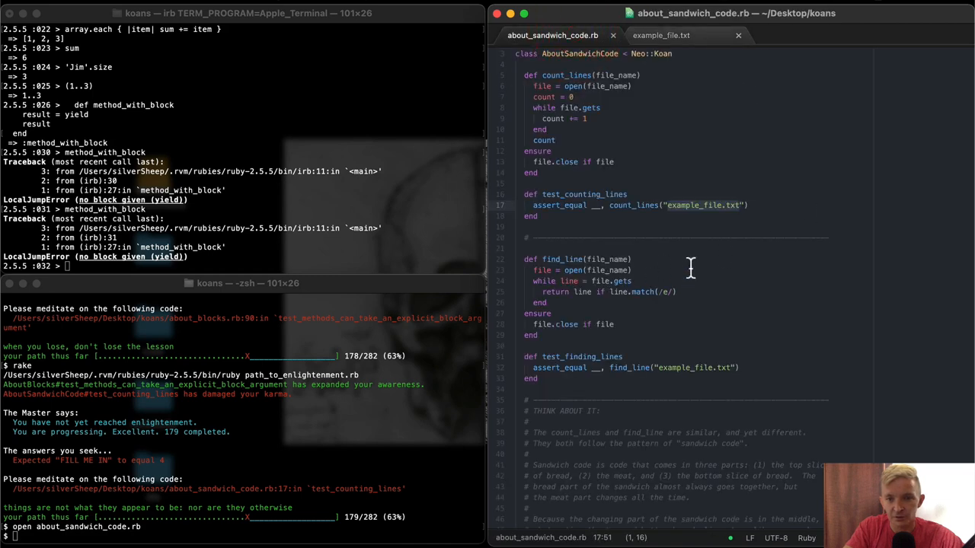
- Answer test_counting_lines with 4, then trace find_line's file open, gets loop and match(/e/)
{"action": "type", "text": "4"}
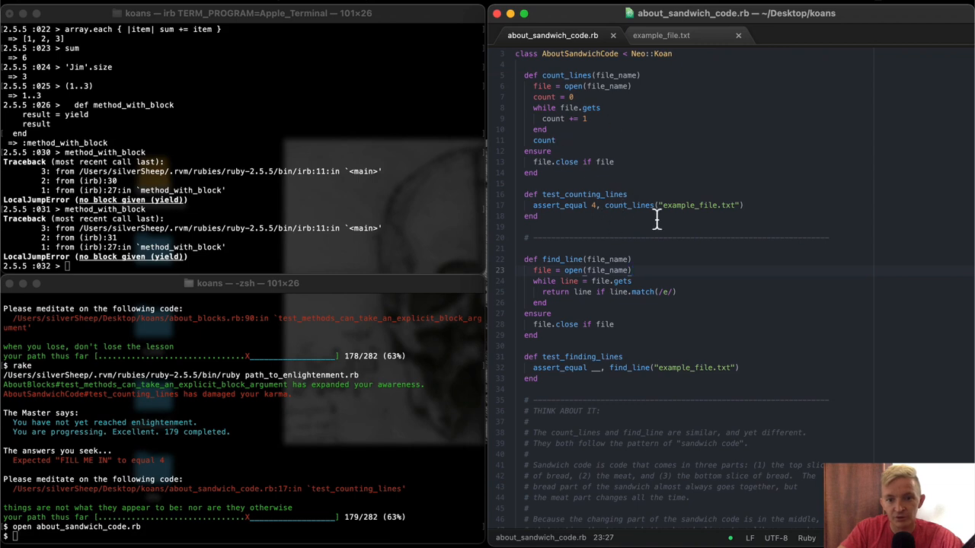
{"action": "left_click", "coordinate": [742, 205]}
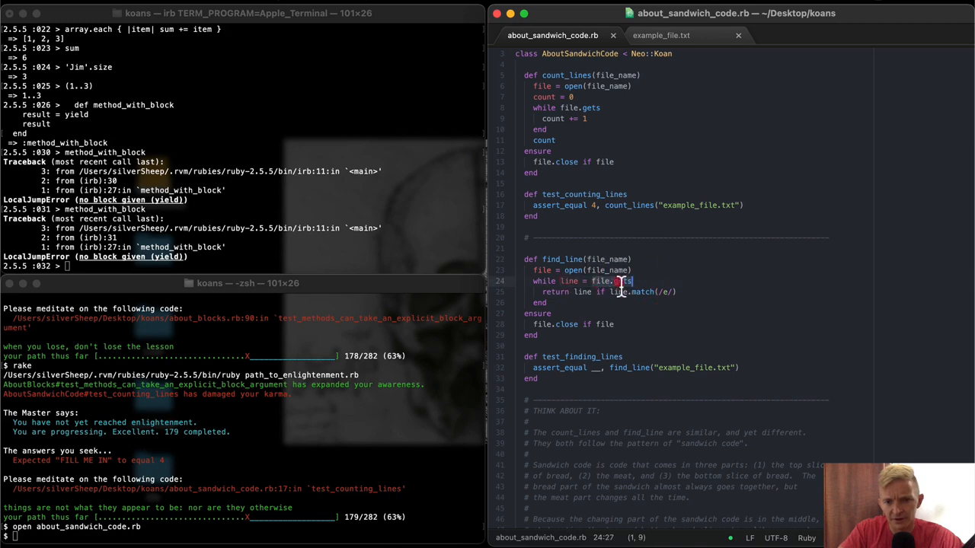
{"action": "left_click", "coordinate": [624, 281]}
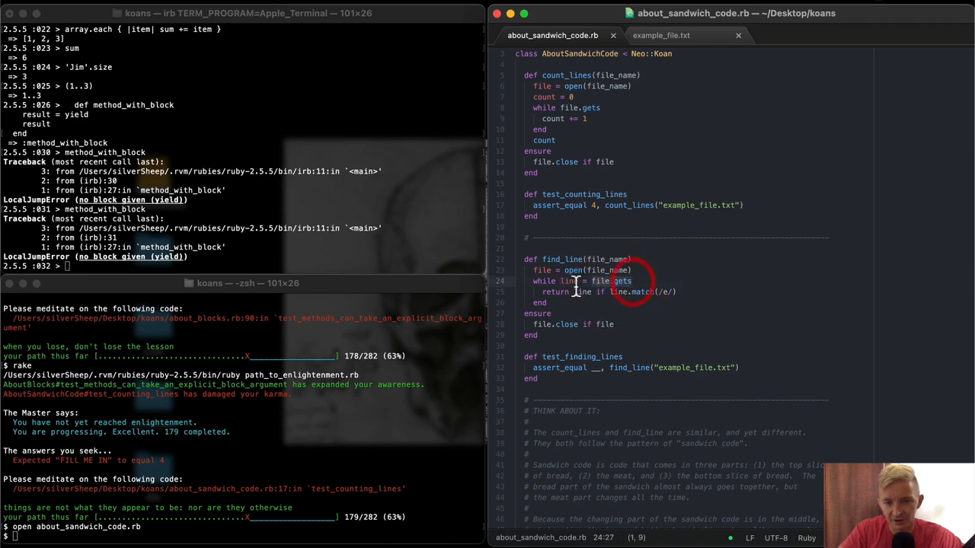
{"action": "left_click", "coordinate": [569, 291]}
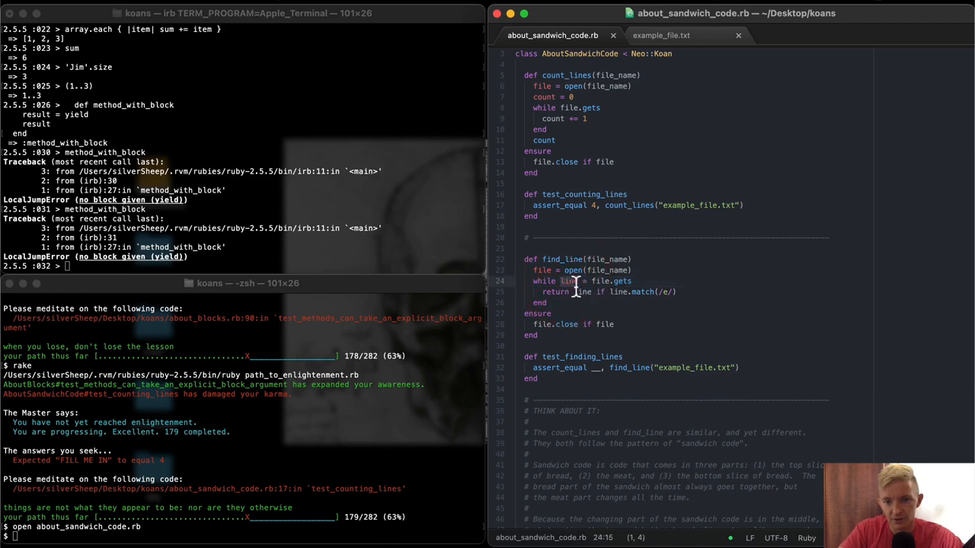
{"action": "mouse_move", "coordinate": [653, 295]}
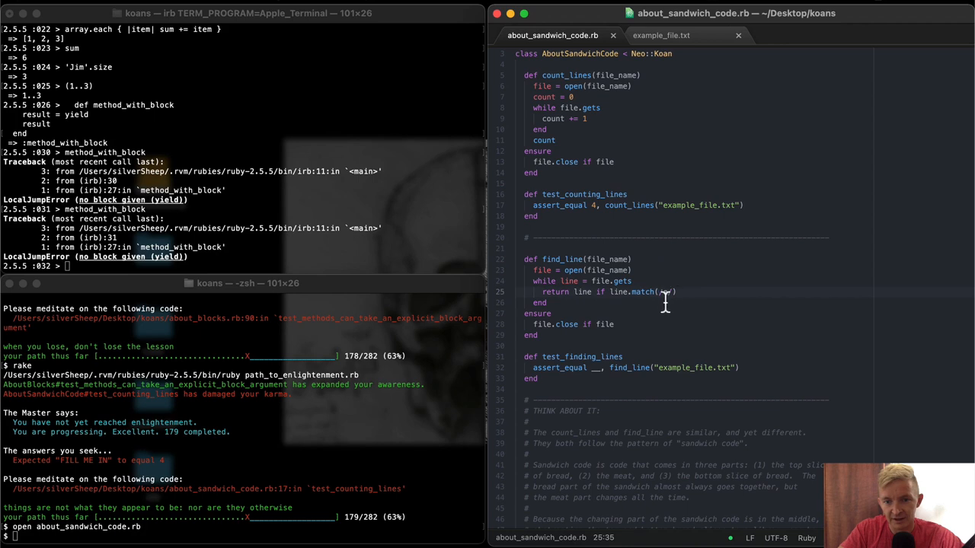
{"action": "type", "text": "/e"}
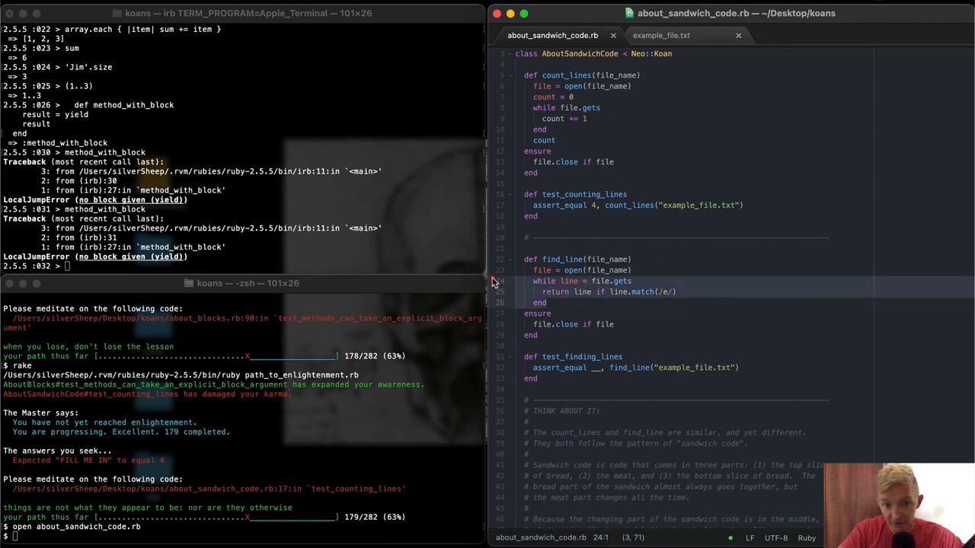
{"action": "left_click", "coordinate": [546, 303]}
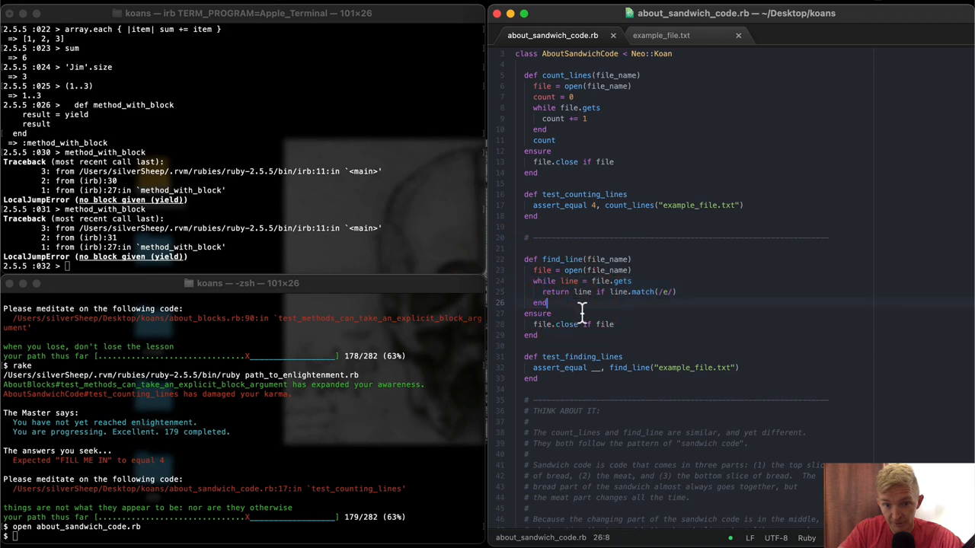
{"action": "left_click", "coordinate": [632, 314]}
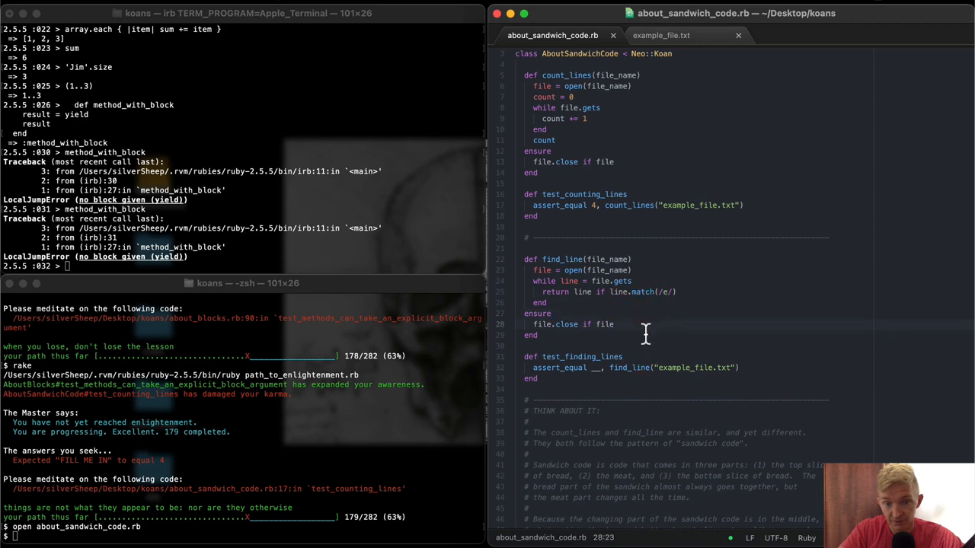
- Recheck example_file.txt and fill test_finding_lines' blank with "test"
{"action": "left_click", "coordinate": [661, 35]}
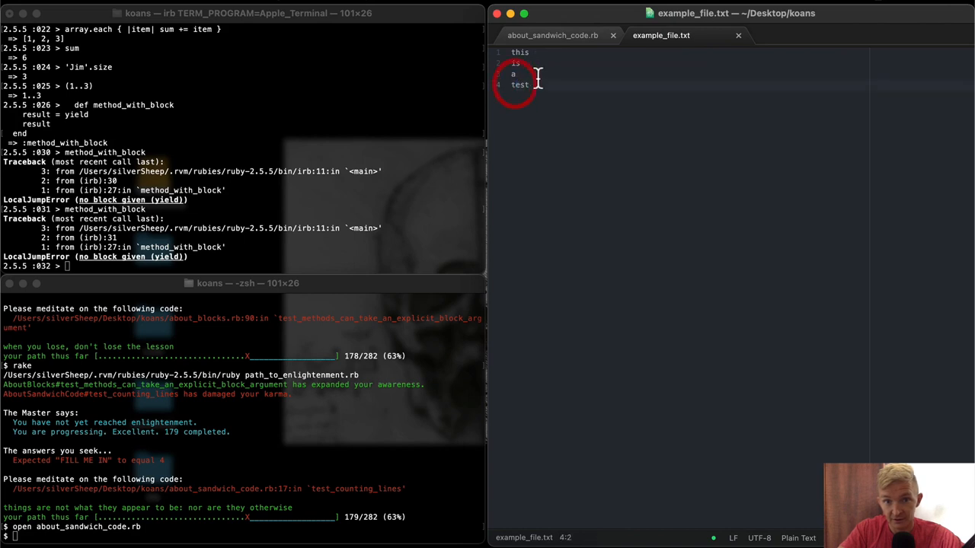
{"action": "left_click", "coordinate": [553, 35]}
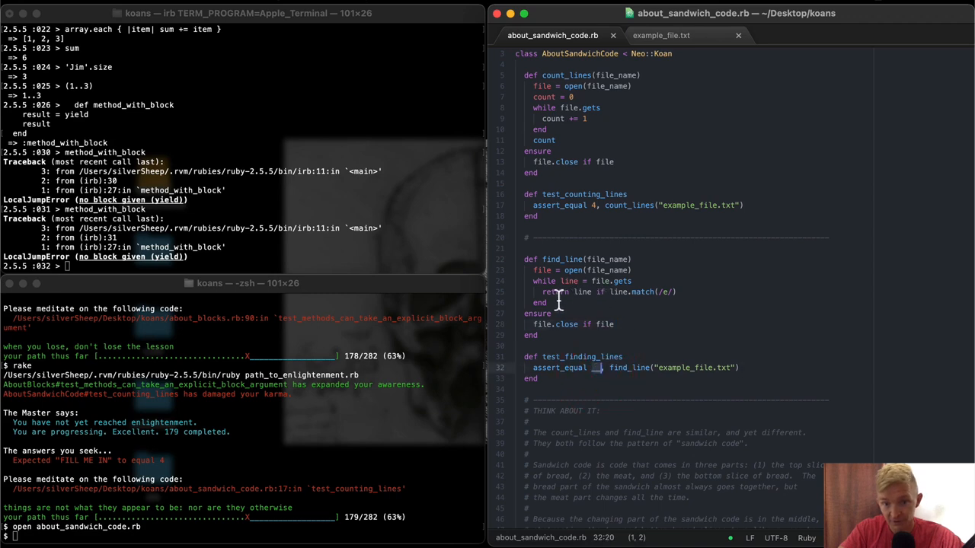
{"action": "left_click", "coordinate": [660, 35]}
{"action": "type", "text": "\"test"}
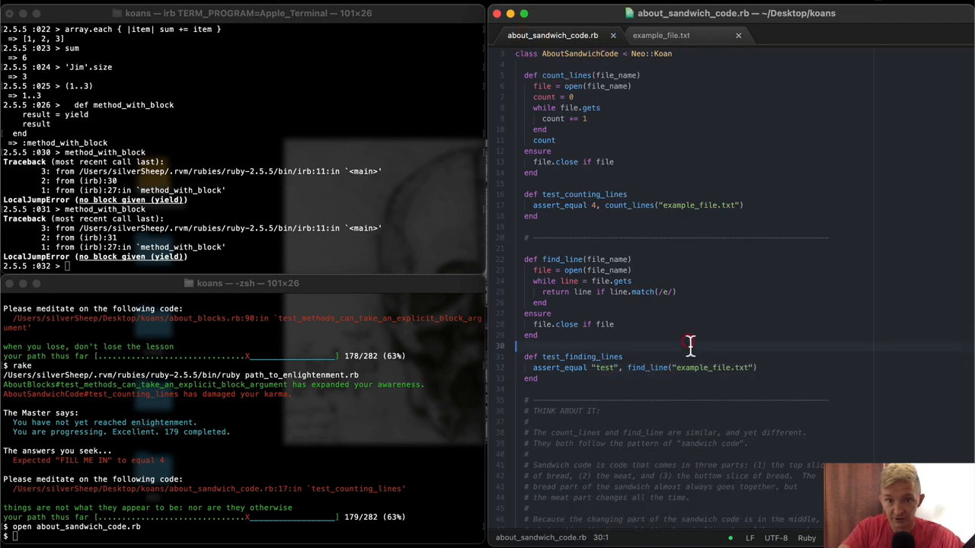
- Run rake, then change the expected string to "test\n" and rerun
{"action": "type", "text": "rake"}
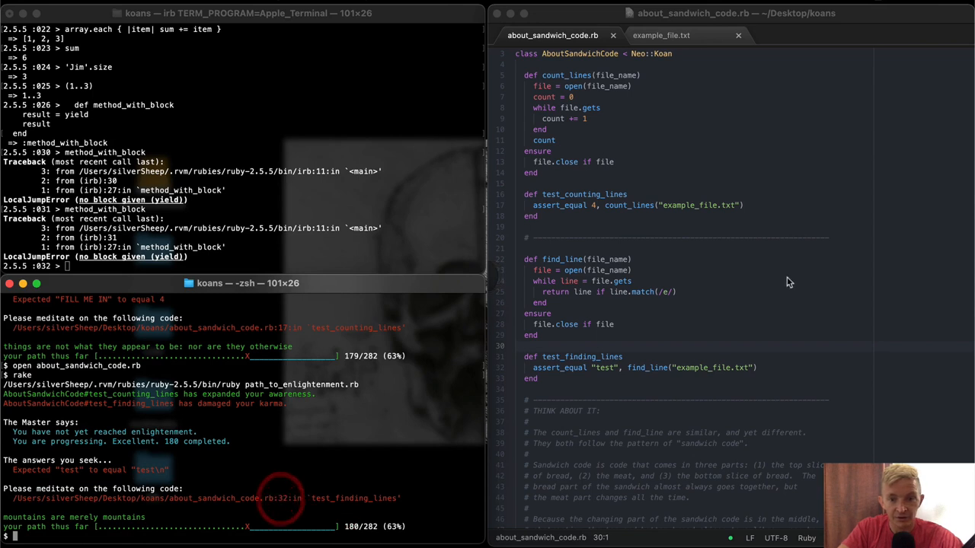
{"action": "left_click", "coordinate": [674, 373]}
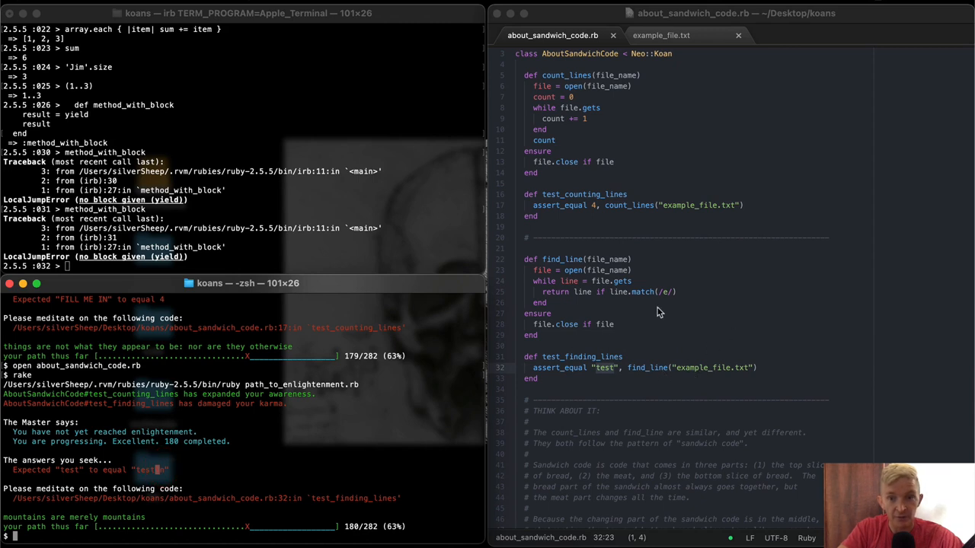
{"action": "mouse_move", "coordinate": [682, 36]}
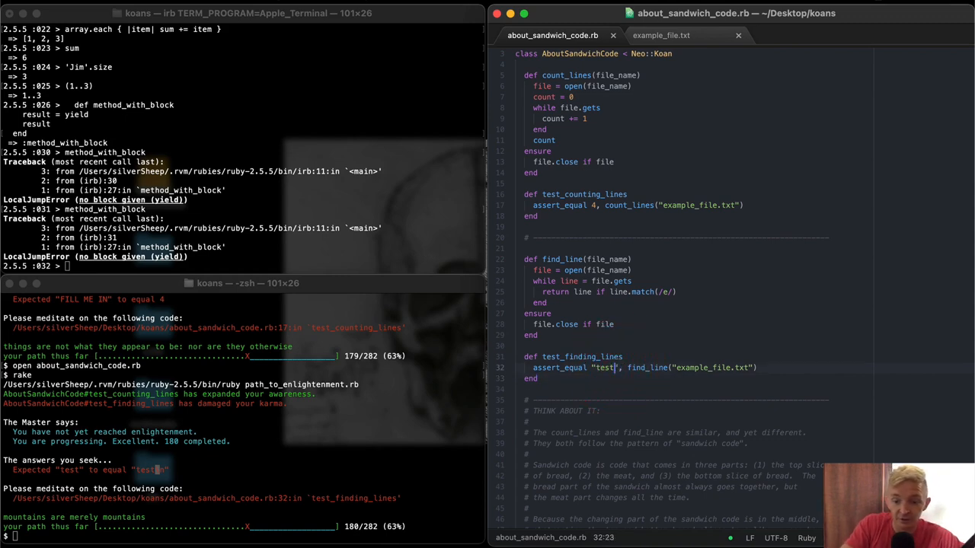
{"action": "type", "text": "\\n"}
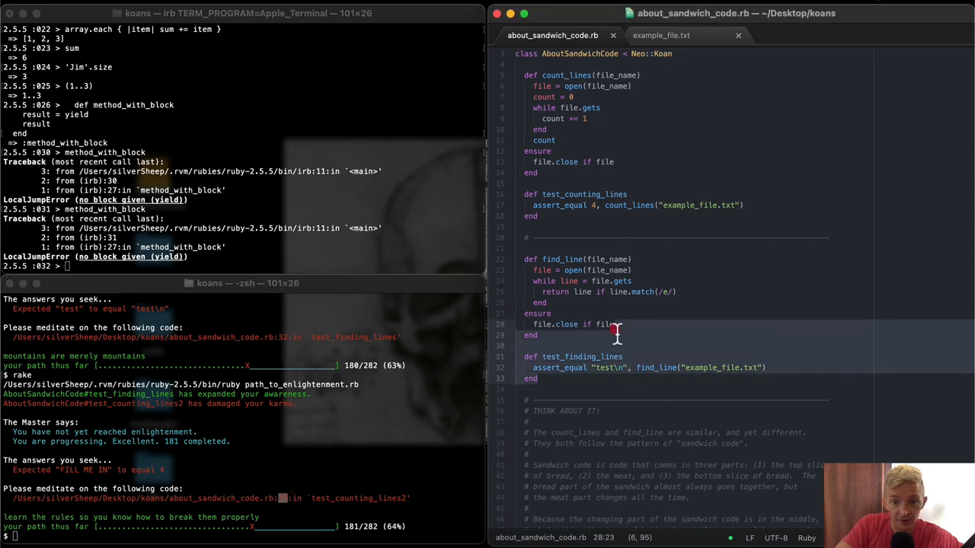
{"action": "scroll", "scroll_direction": "down", "scroll_amount": 3}
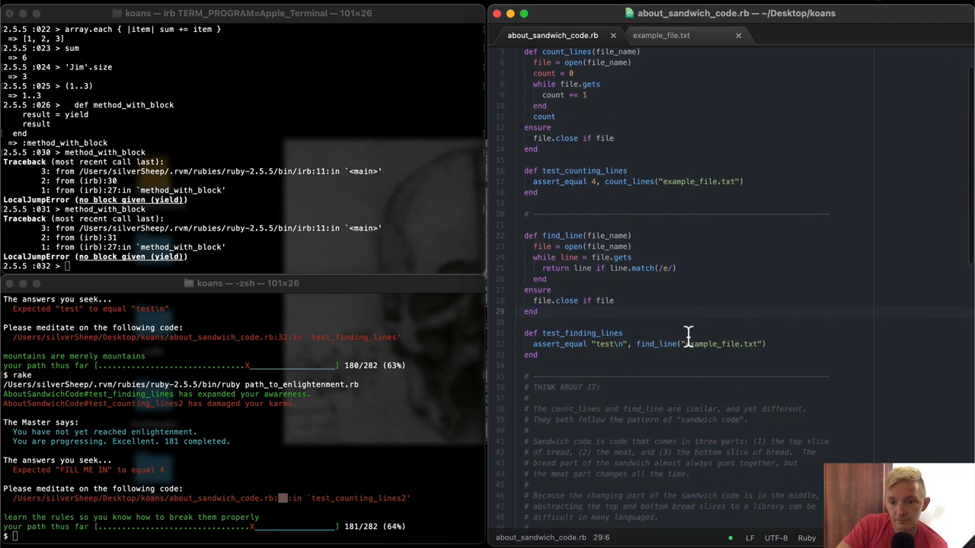
{"action": "scroll", "scroll_direction": "down", "scroll_amount": 3}
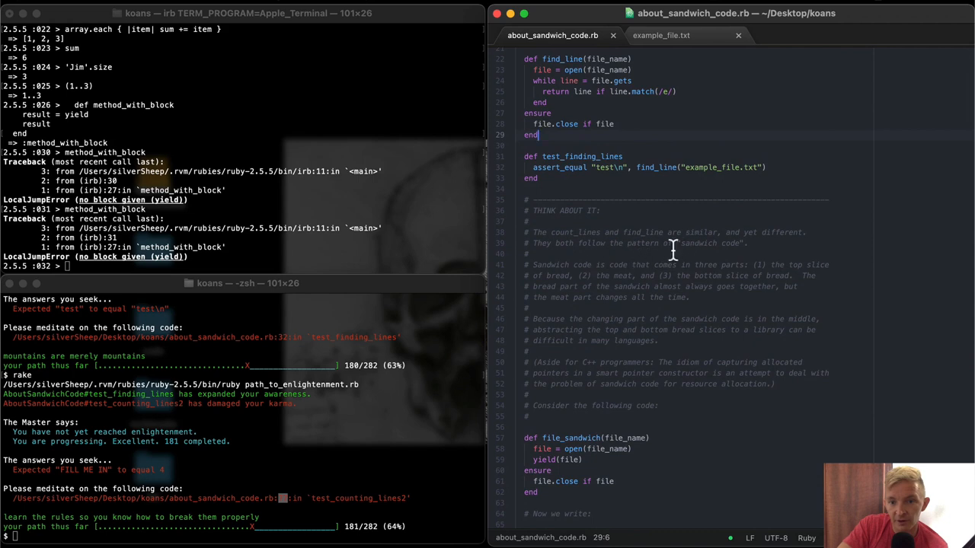
{"action": "mouse_move", "coordinate": [628, 263]}
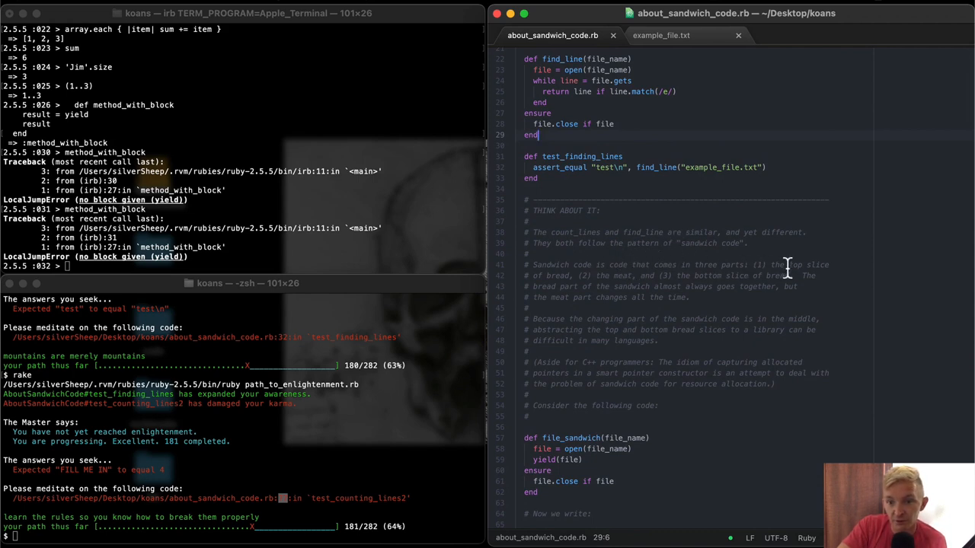
{"action": "mouse_move", "coordinate": [644, 288]}
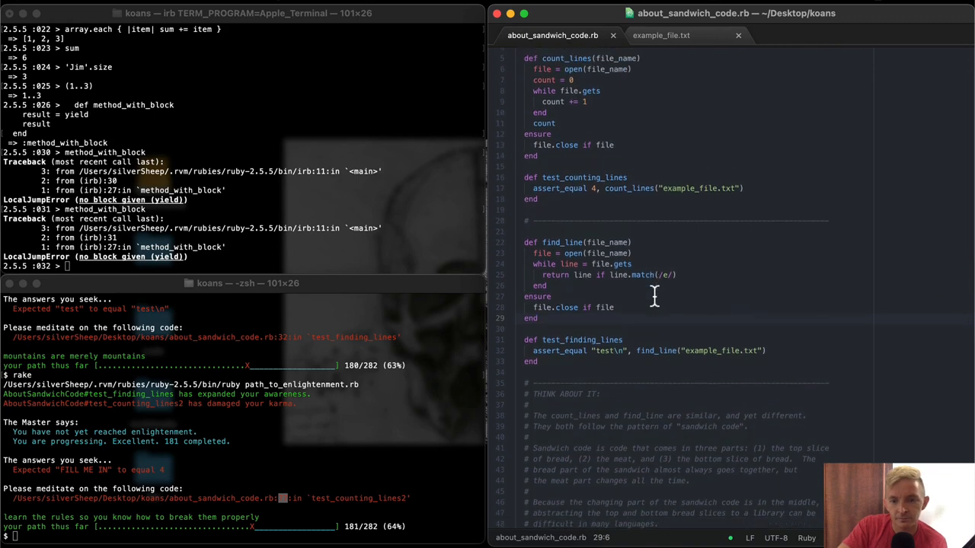
{"action": "scroll", "scroll_direction": "down", "scroll_amount": 3}
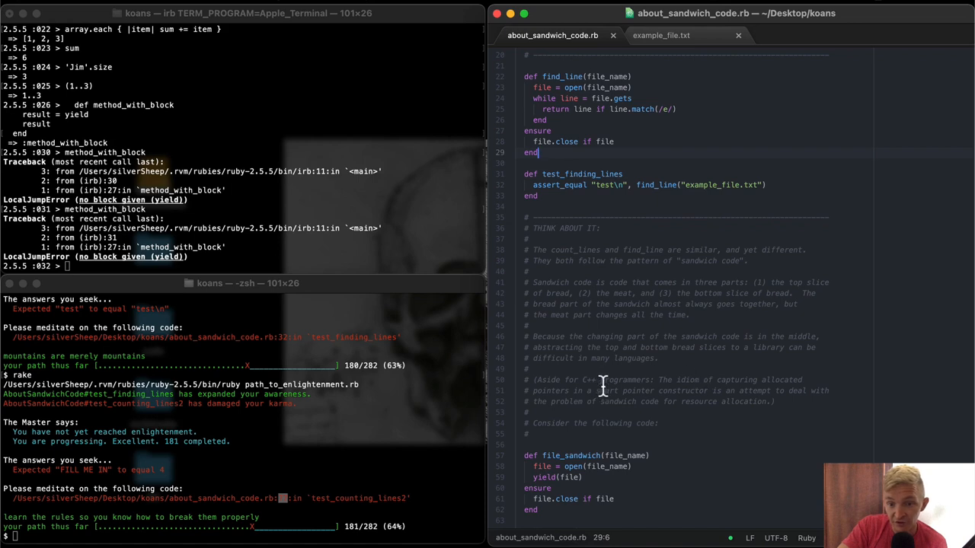
{"action": "mouse_move", "coordinate": [741, 386]}
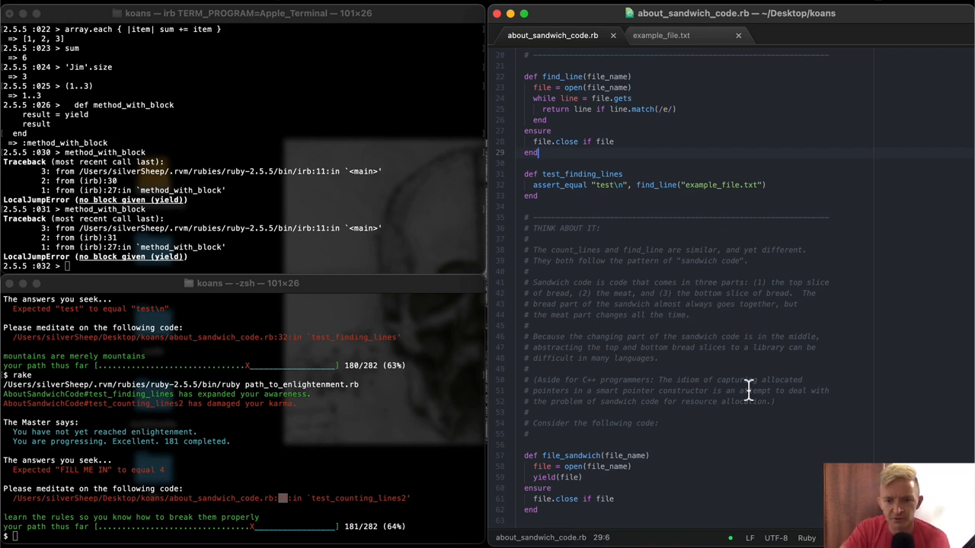
{"action": "scroll", "scroll_direction": "down", "scroll_amount": 3}
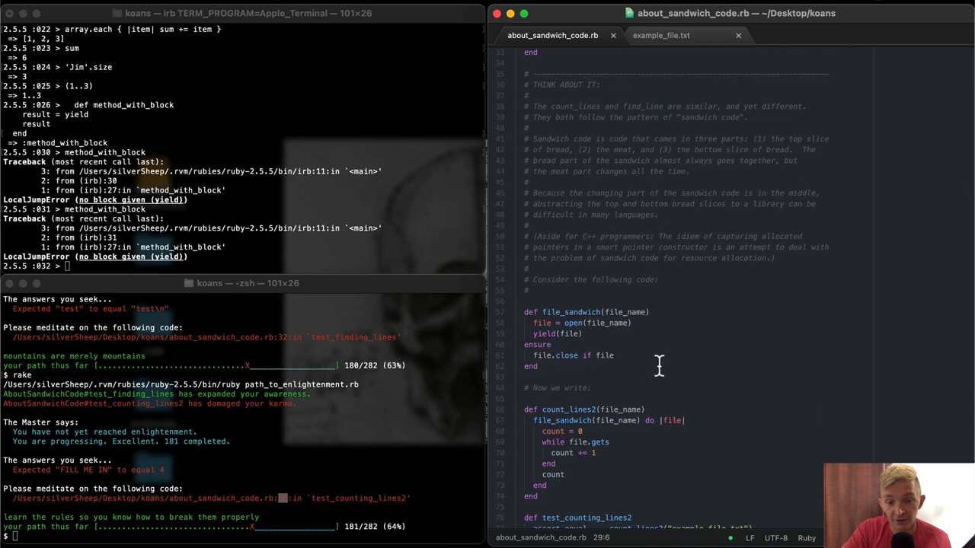
{"action": "scroll", "scroll_direction": "down", "scroll_amount": 3}
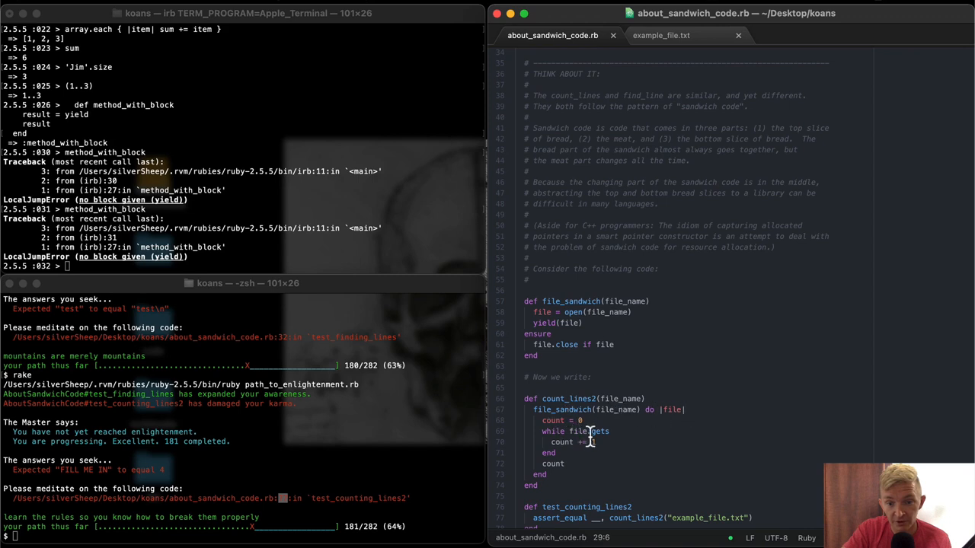
{"action": "type", "text": "1"}
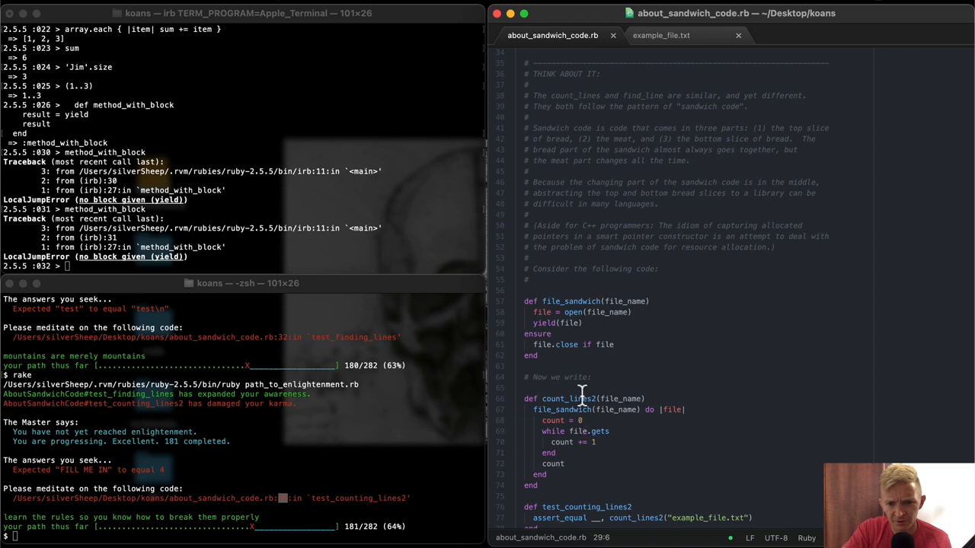
{"action": "left_click", "coordinate": [546, 475]}
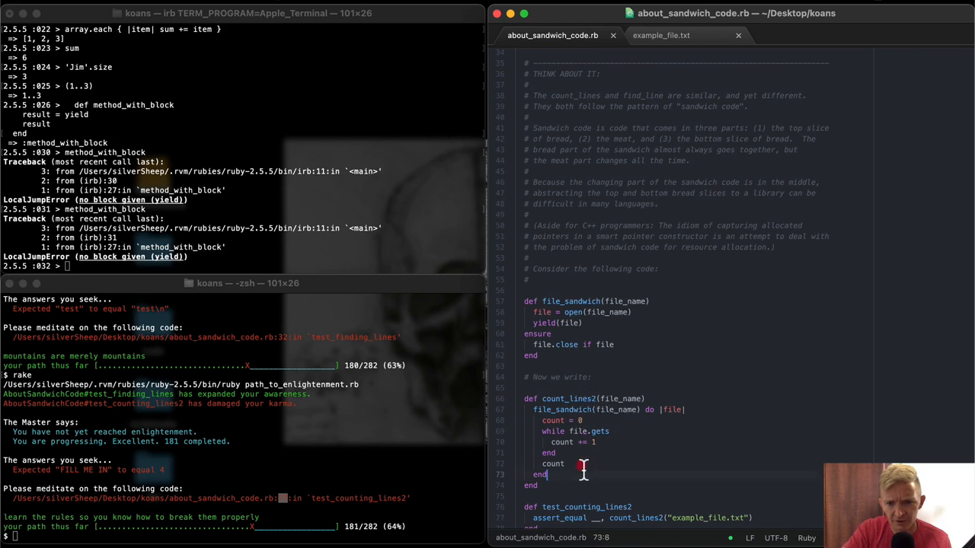
{"action": "left_click", "coordinate": [583, 421]}
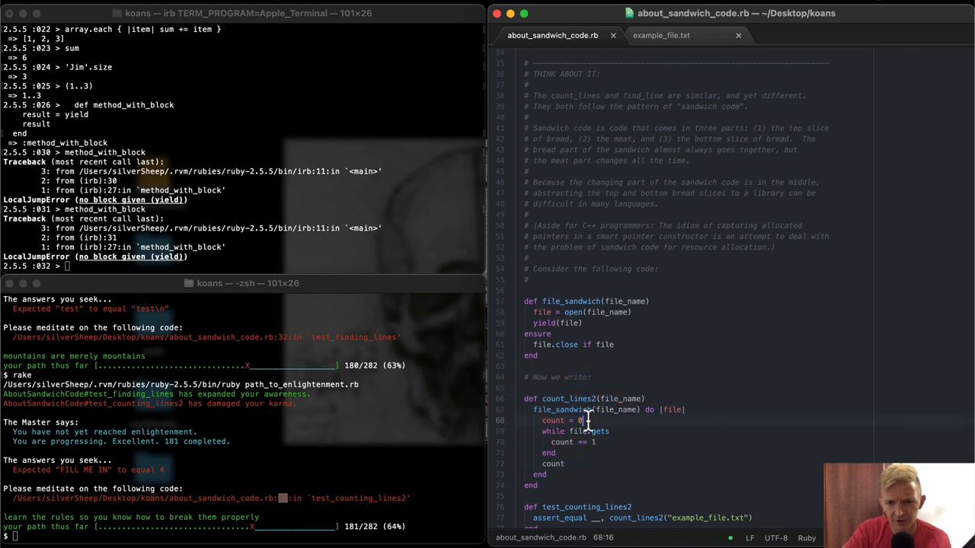
{"action": "scroll", "scroll_direction": "down", "scroll_amount": 3}
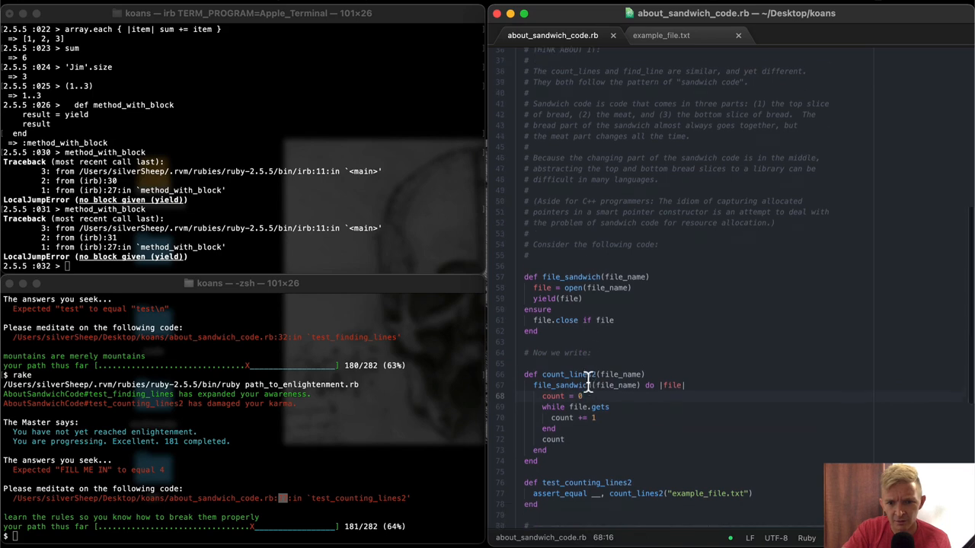
{"action": "scroll", "scroll_direction": "down", "scroll_amount": 3}
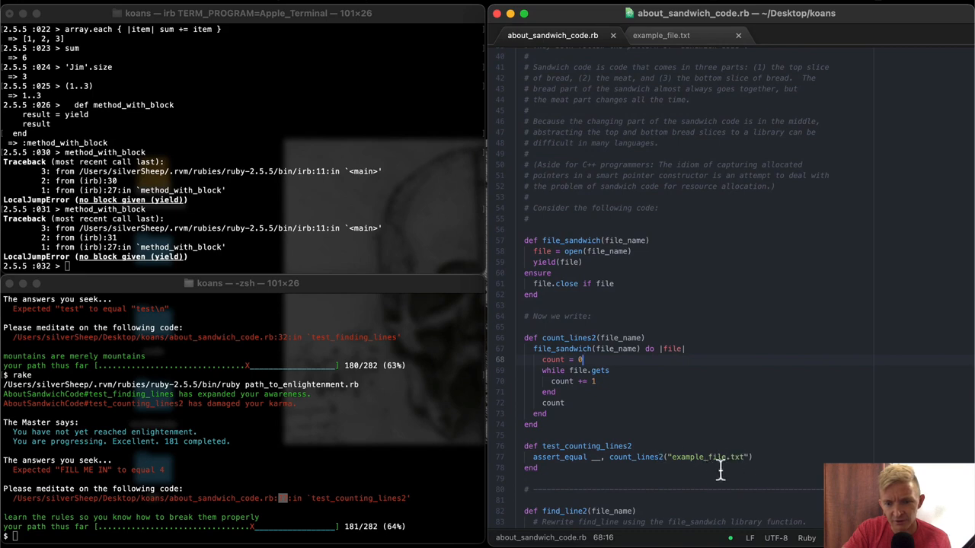
- Fill the blank in test_counting_lines2 with 4 expected lines
{"action": "left_click", "coordinate": [598, 457]}
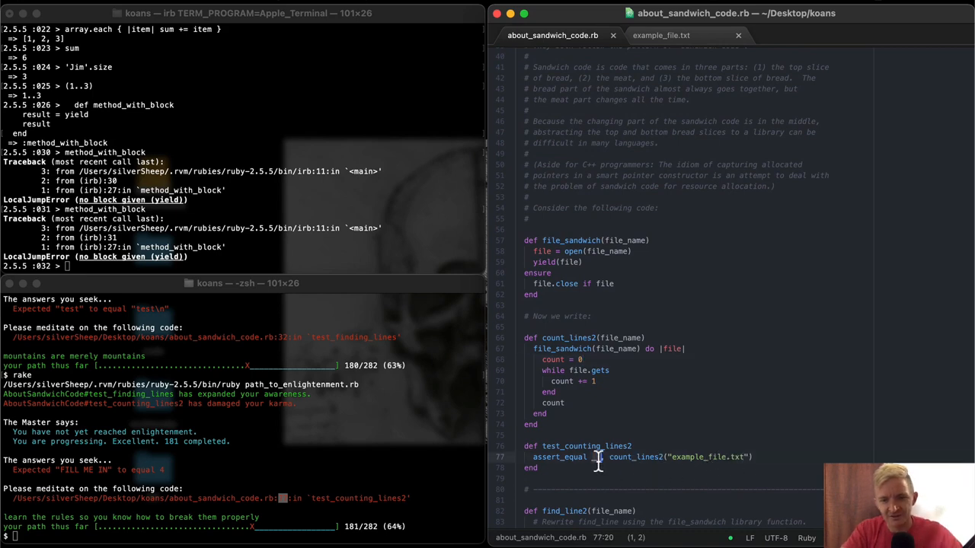
{"action": "type", "text": "3"}
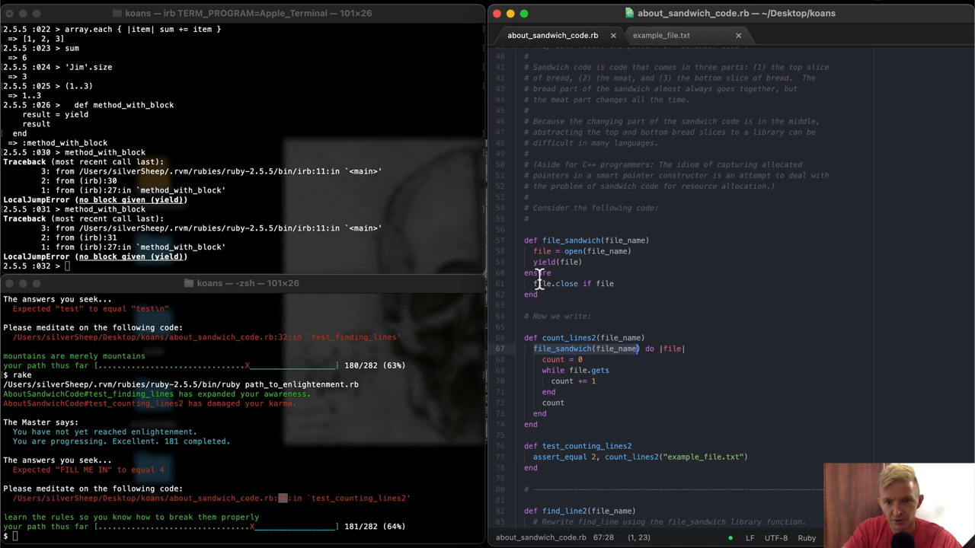
{"action": "mouse_move", "coordinate": [564, 402]}
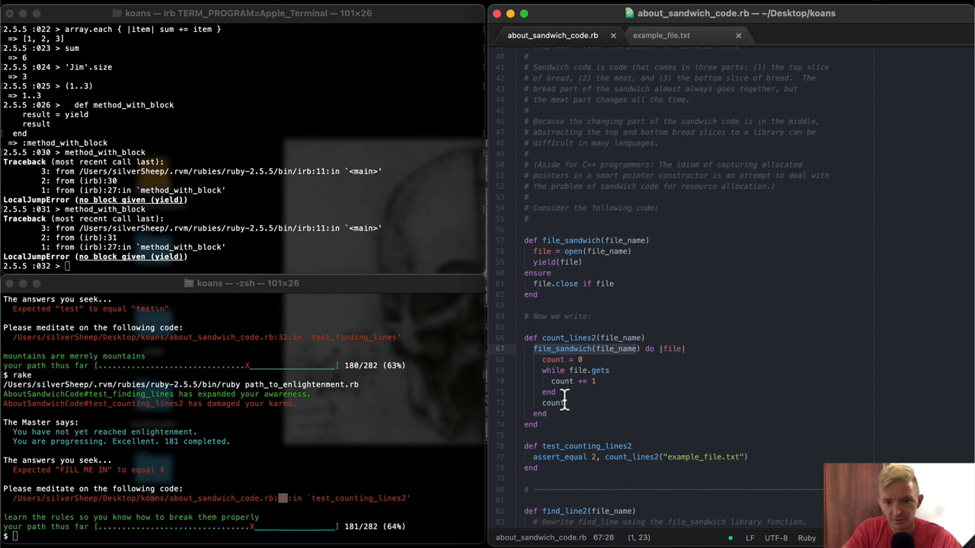
{"action": "left_click", "coordinate": [600, 457]}
{"action": "type", "text": "4"}
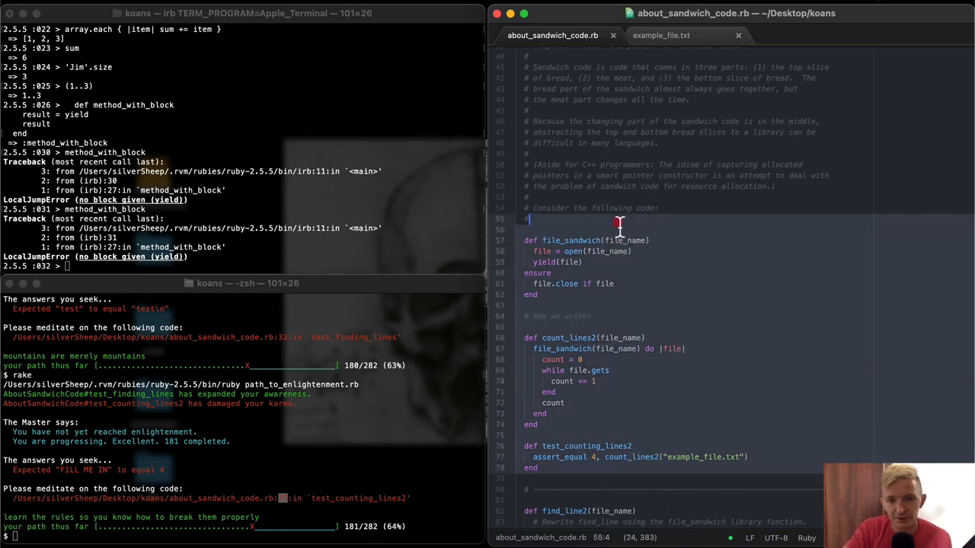
- Scroll the editor to find the original find_line and the count_lines2 function
{"action": "scroll", "scroll_direction": "down", "scroll_amount": 3}
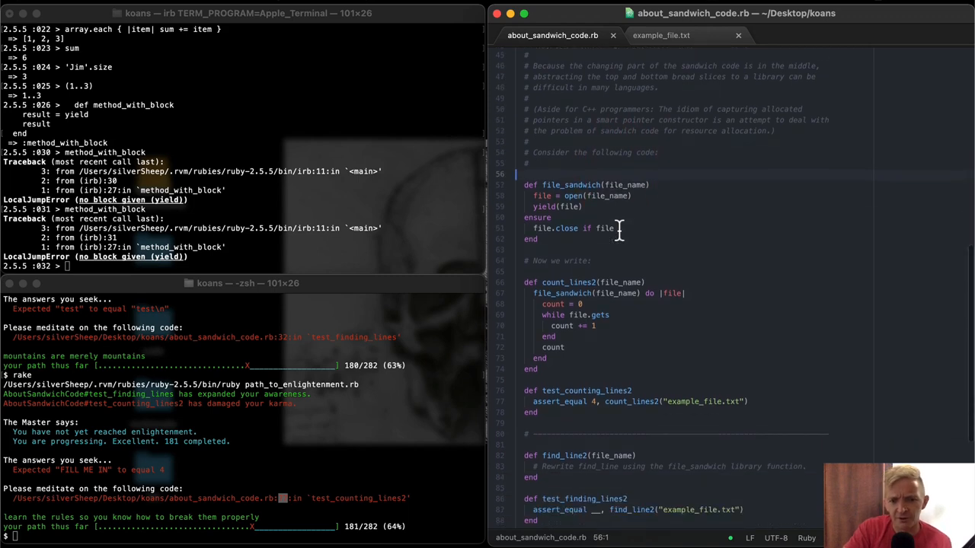
{"action": "scroll", "scroll_direction": "down", "scroll_amount": 3}
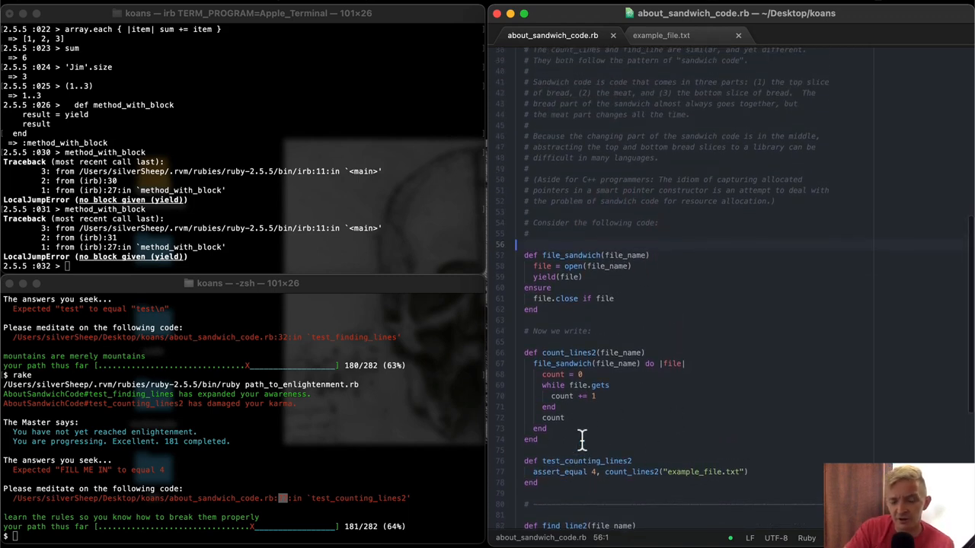
{"action": "scroll", "scroll_direction": "down", "scroll_amount": 3}
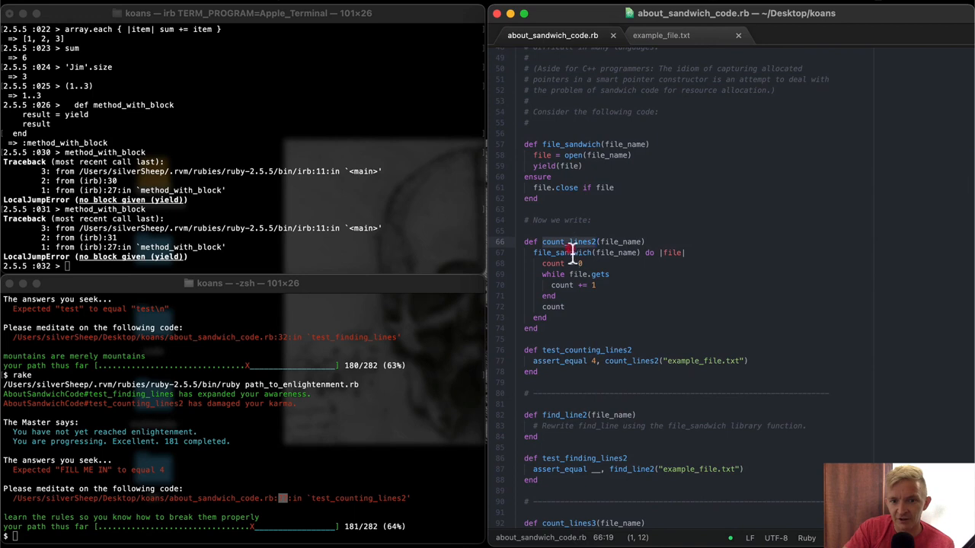
{"action": "left_click", "coordinate": [591, 144]}
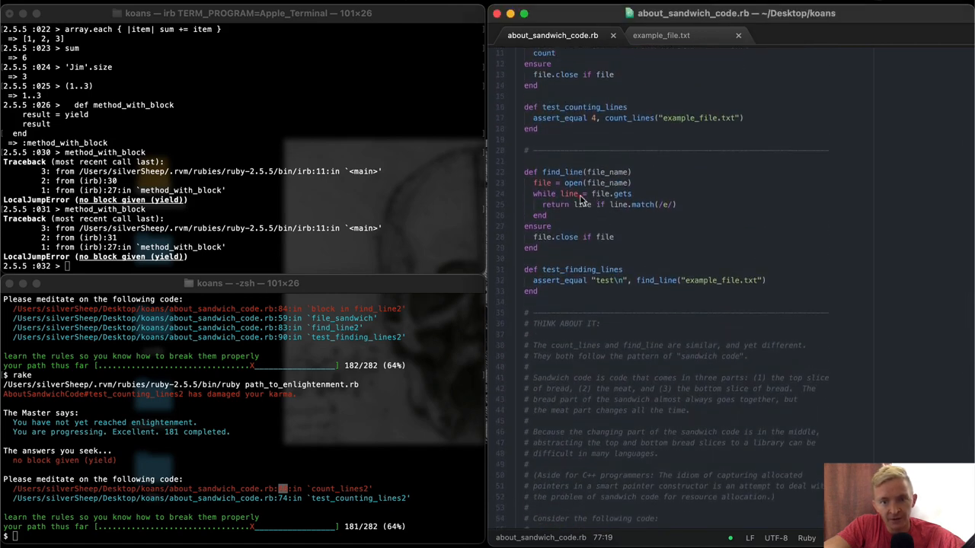
- Copy find_line's loop body and start a file_sandwich call in find_line2
{"action": "left_click", "coordinate": [537, 182]}
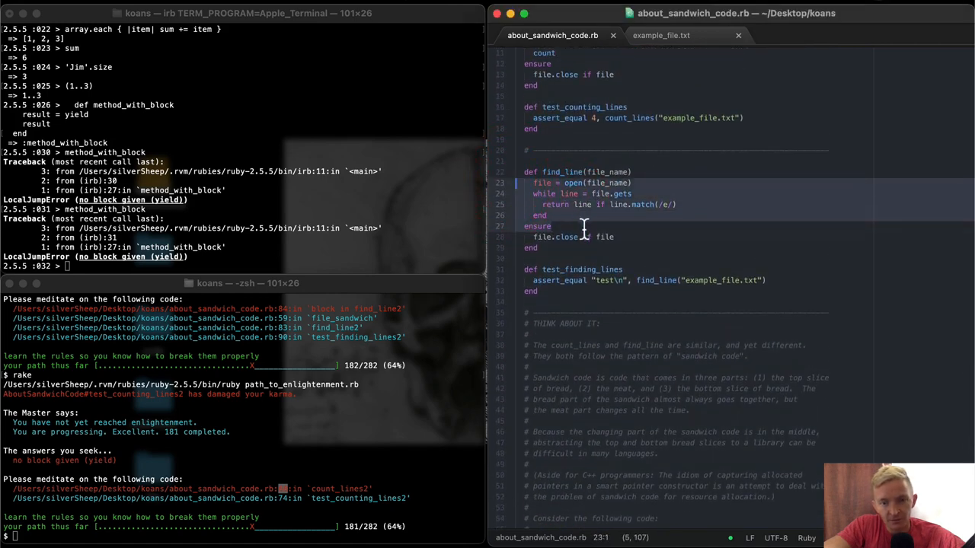
{"action": "scroll", "scroll_direction": "down", "scroll_amount": 3}
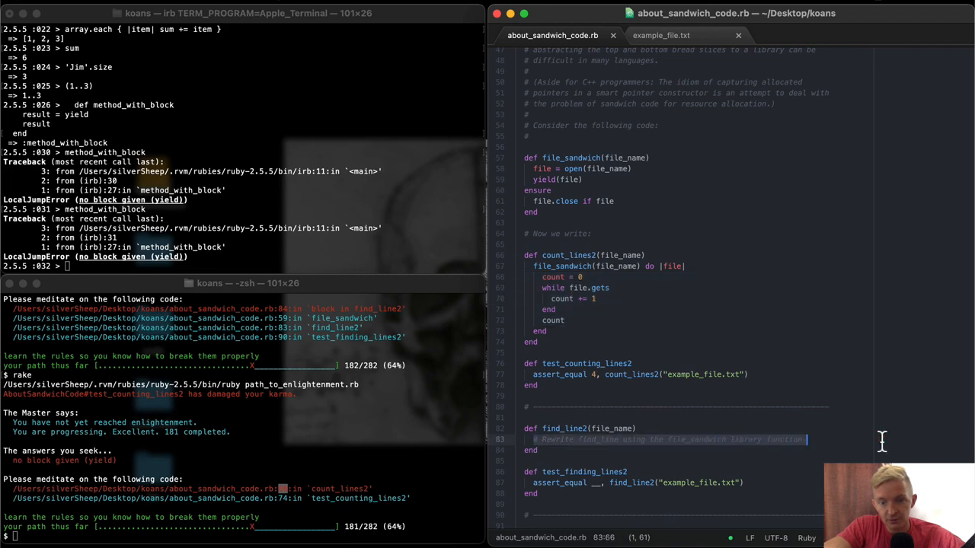
{"action": "type", "text": "file_san"}
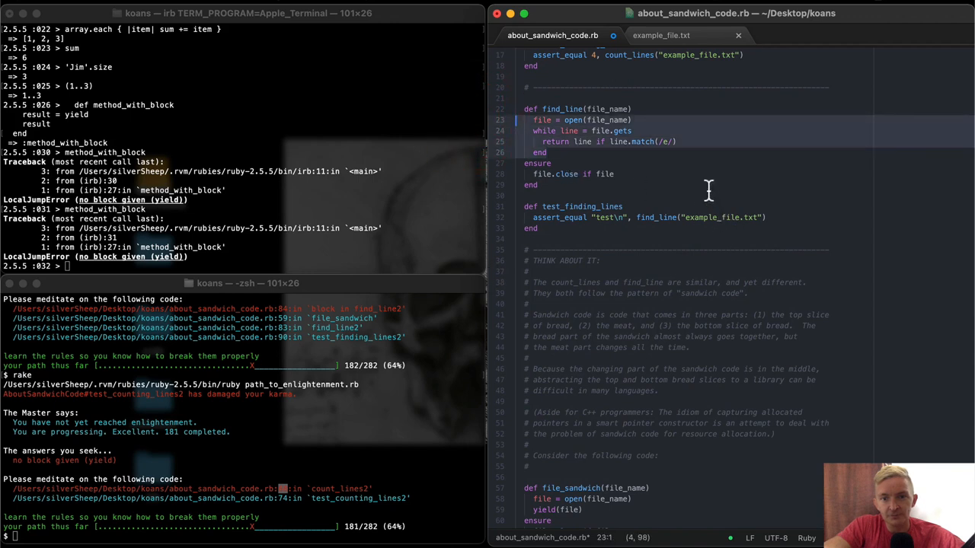
- Paste the reading loop into find_line2's file_sandwich block and save
{"action": "scroll", "scroll_direction": "down", "scroll_amount": 3}
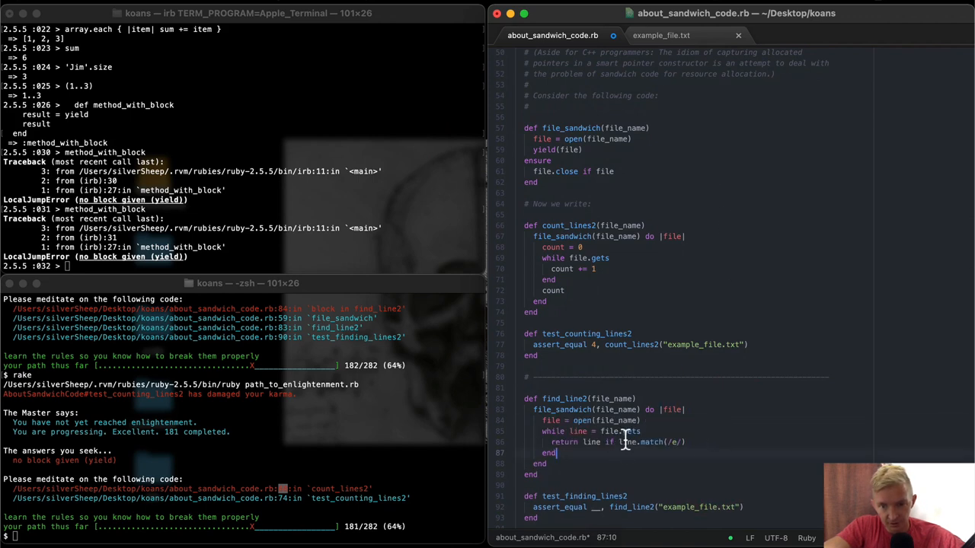
{"action": "mouse_move", "coordinate": [590, 269]}
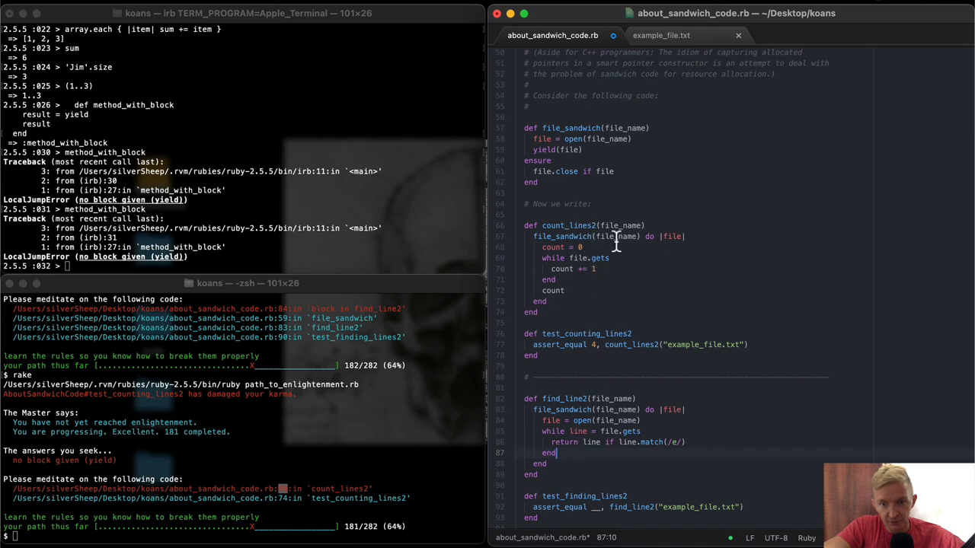
{"action": "mouse_move", "coordinate": [589, 442]}
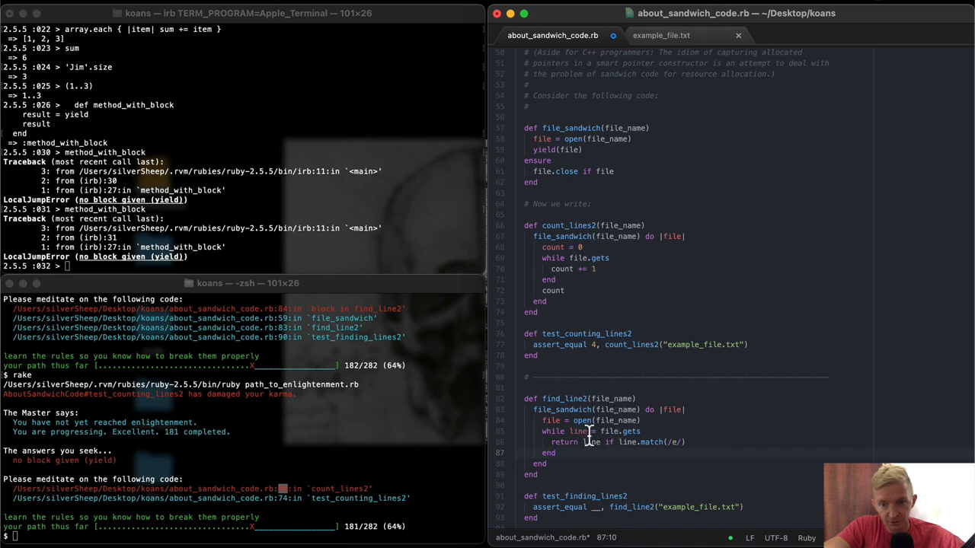
{"action": "left_click", "coordinate": [575, 431]}
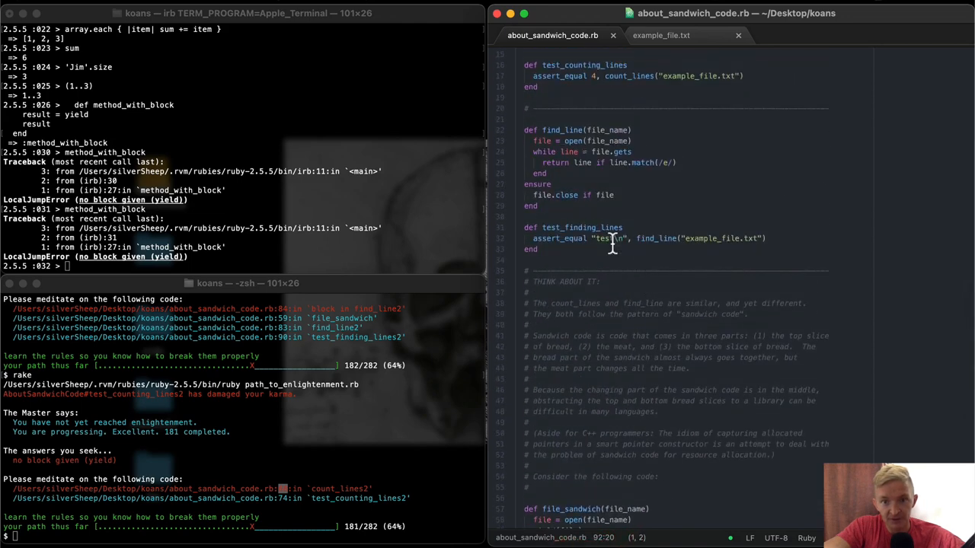
- Fill test_finding_lines2's blank with "test\n" and save
{"action": "scroll", "scroll_direction": "down", "scroll_amount": 3}
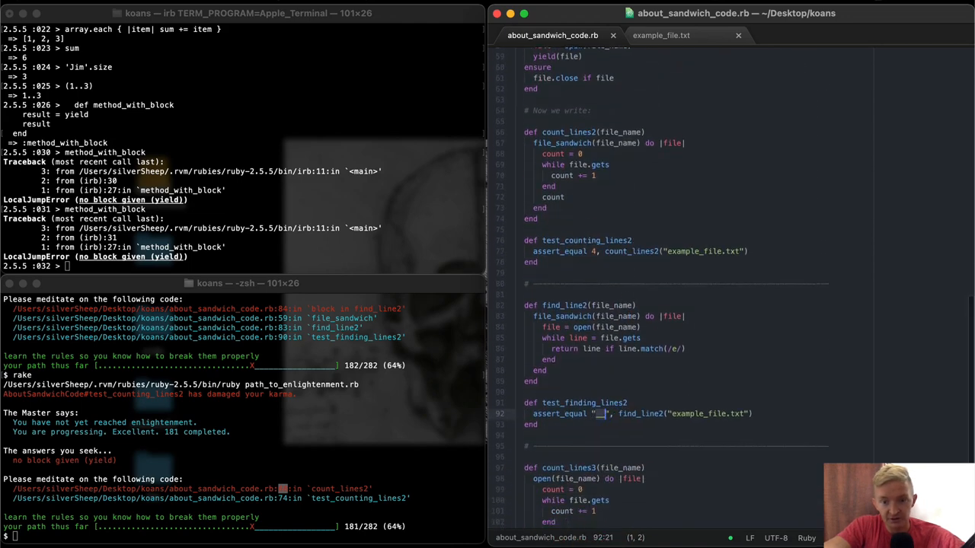
{"action": "type", "text": "test"}
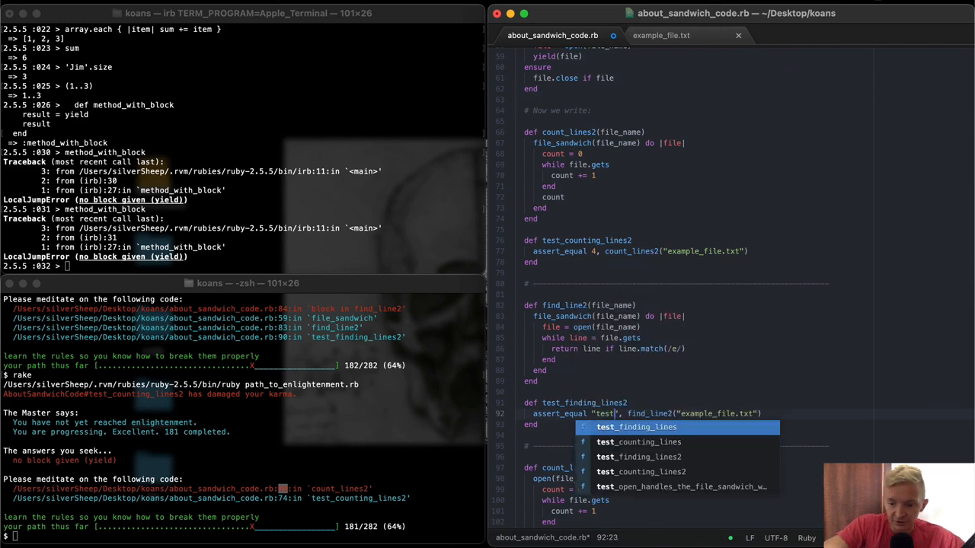
{"action": "type", "text": "\\n"}
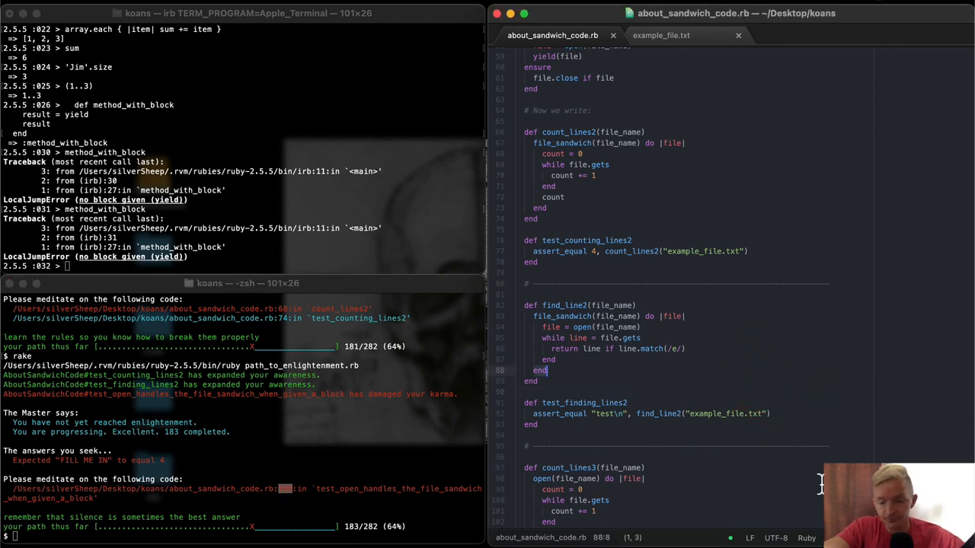
- Fill the count_lines3 open-handles test blank with 4 in about_sandwich_code.rb
{"action": "scroll", "scroll_direction": "down", "scroll_amount": 3}
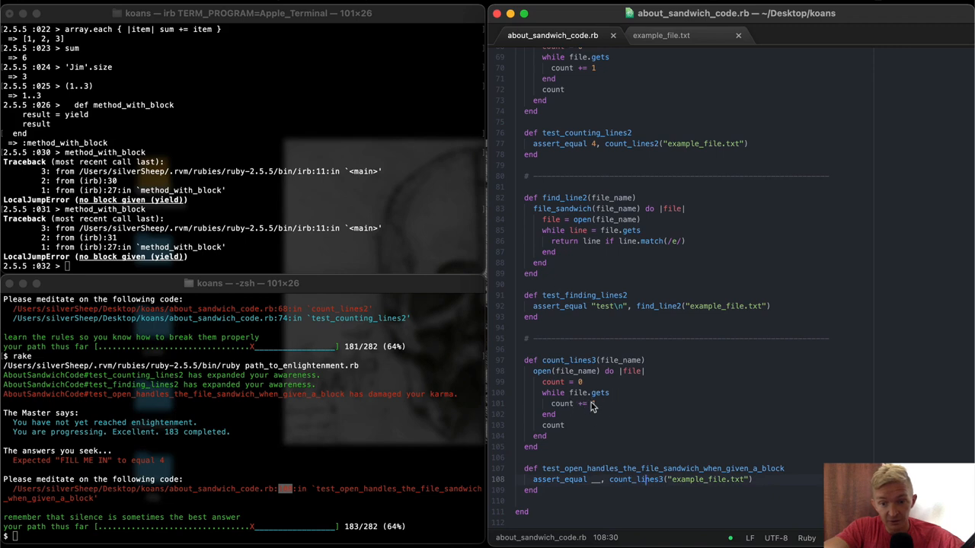
{"action": "mouse_move", "coordinate": [594, 405]}
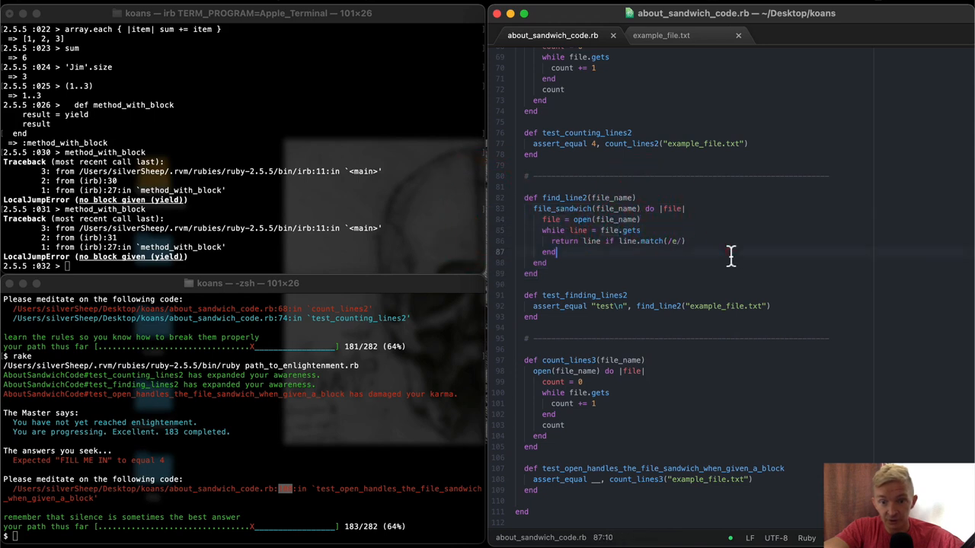
{"action": "left_click", "coordinate": [647, 371]}
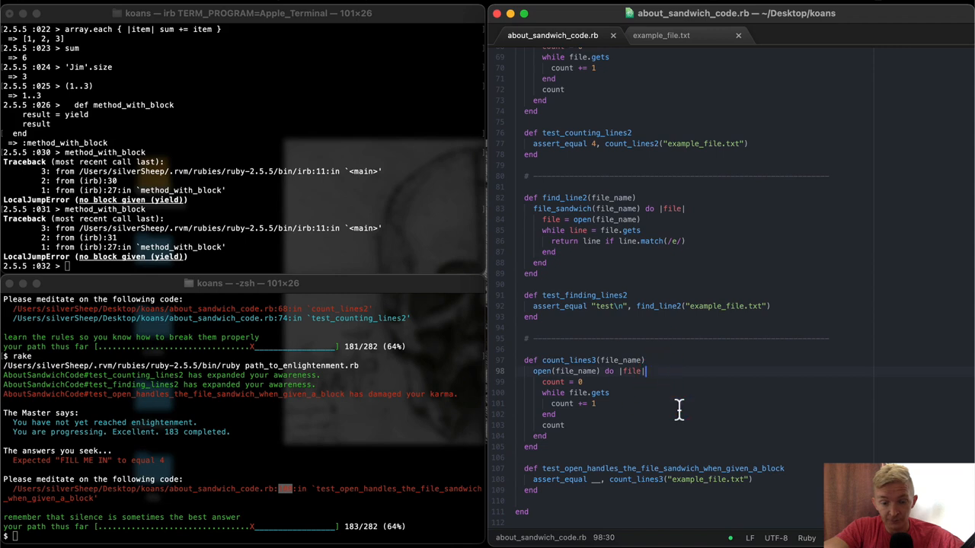
{"action": "type", "text": "4"}
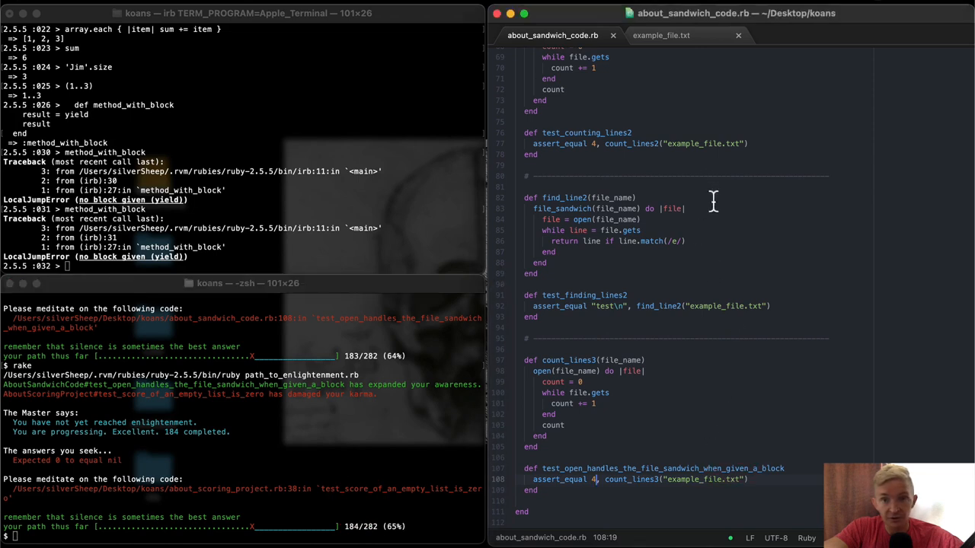
{"action": "mouse_move", "coordinate": [603, 449]}
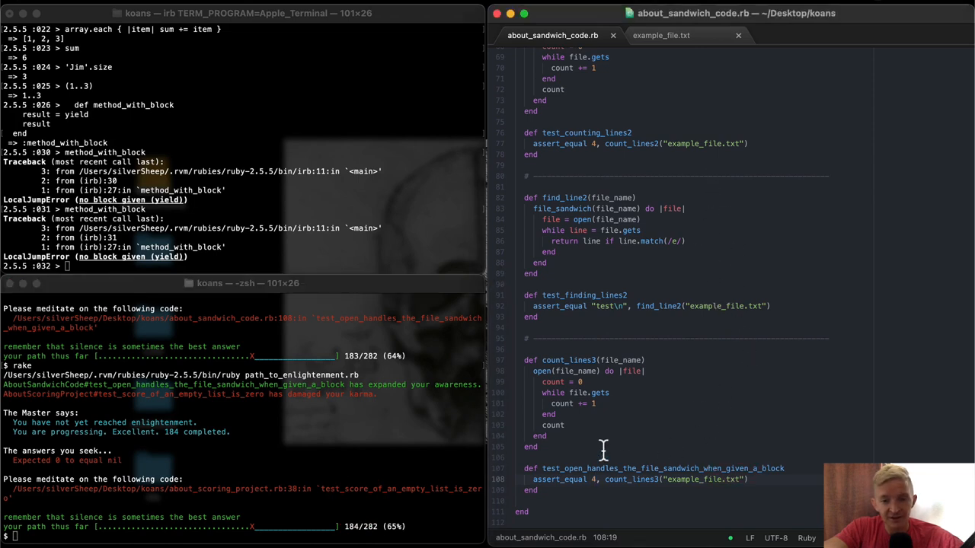